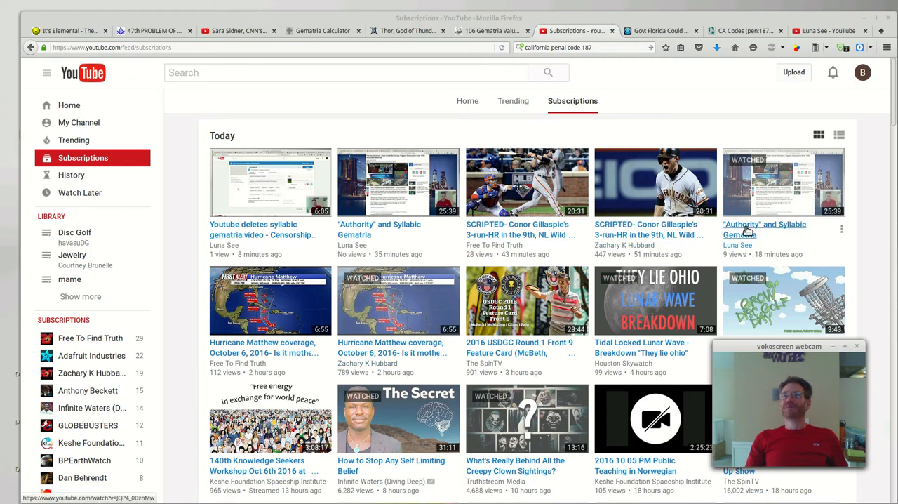
mouse_move(724, 269)
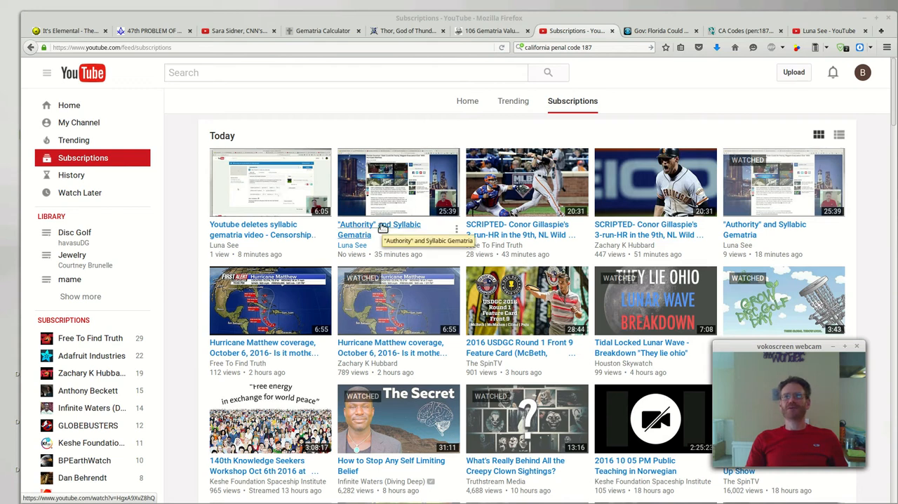
mouse_move(267, 190)
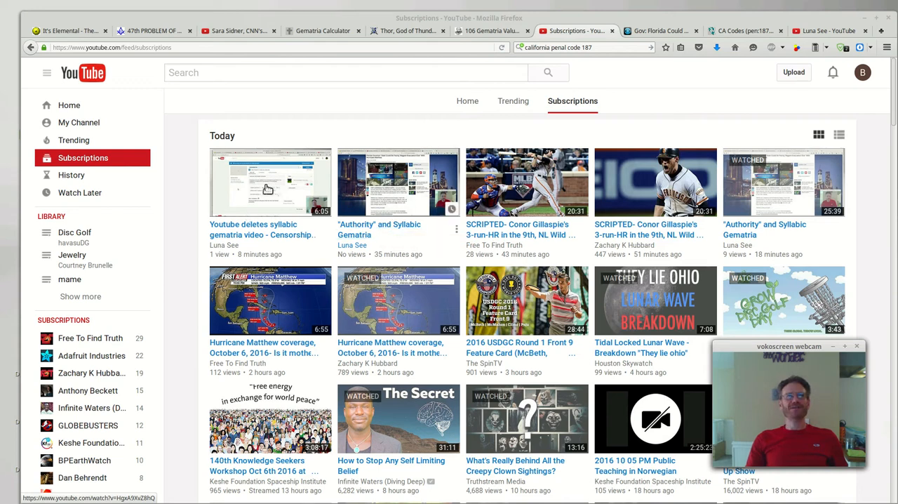
mouse_move(252, 227)
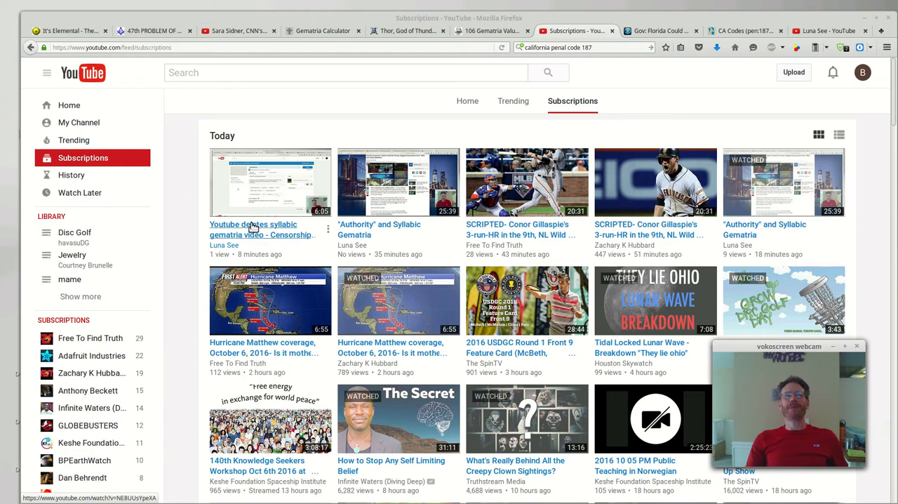
mouse_move(314, 138)
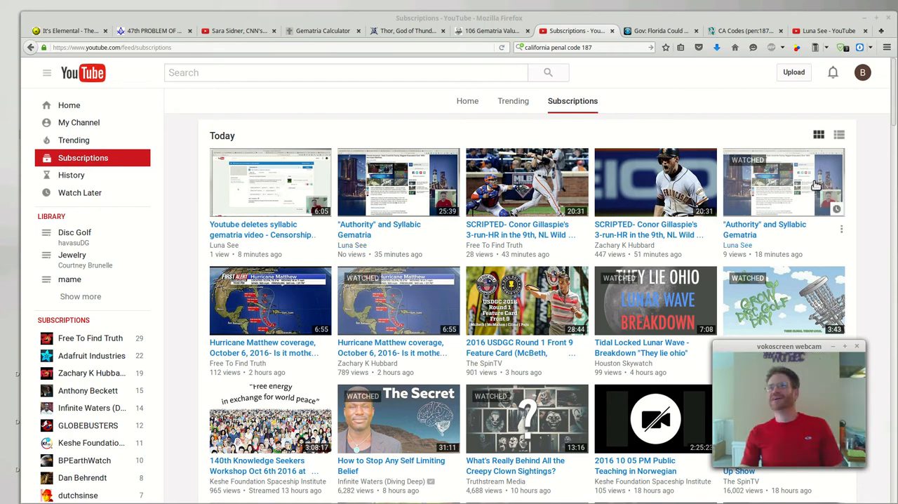
mouse_move(771, 238)
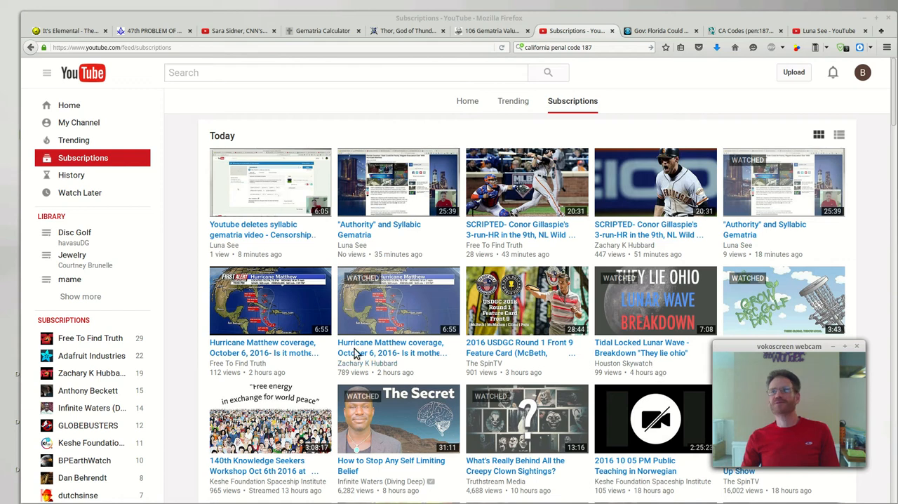
mouse_move(784, 259)
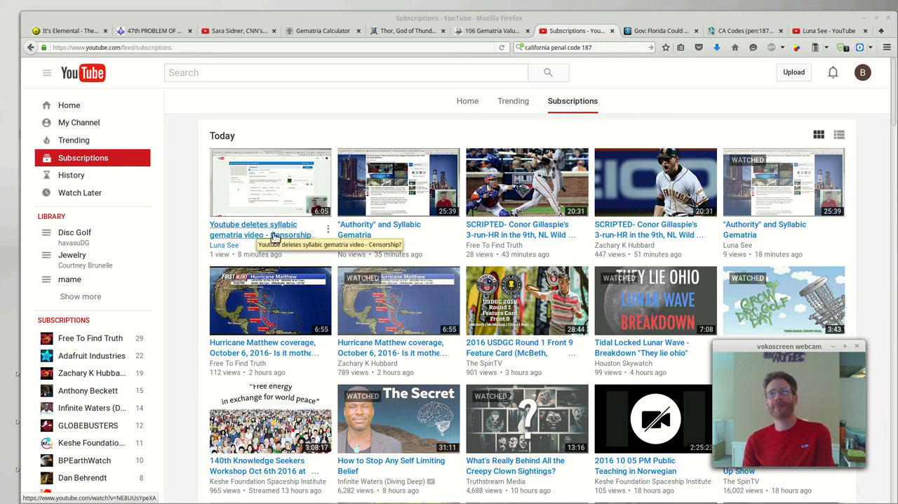
mouse_move(867, 154)
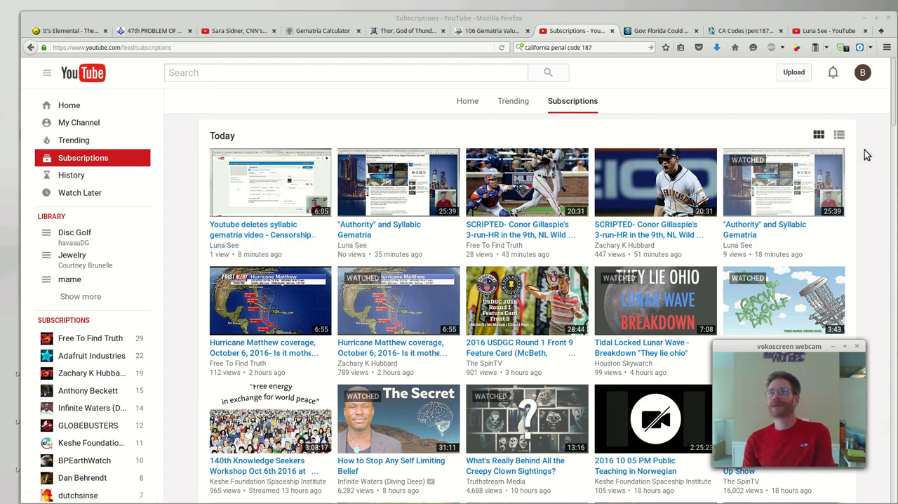
mouse_move(875, 179)
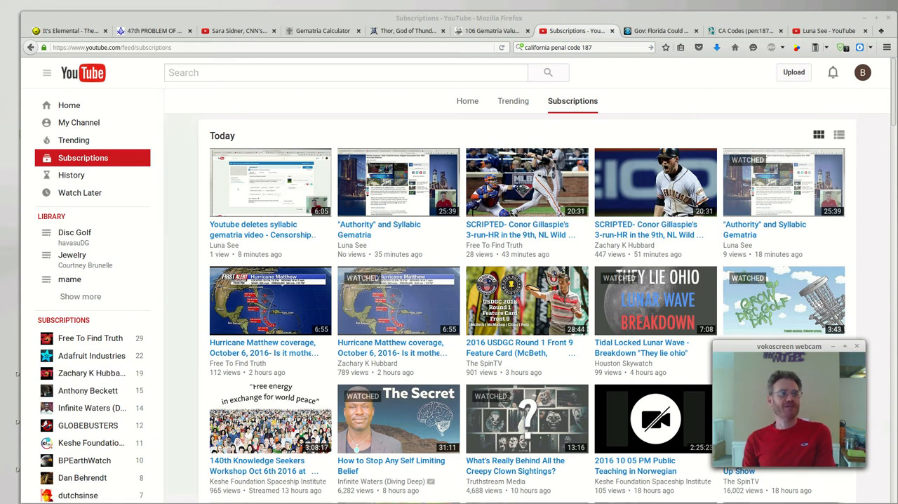
mouse_move(77, 494)
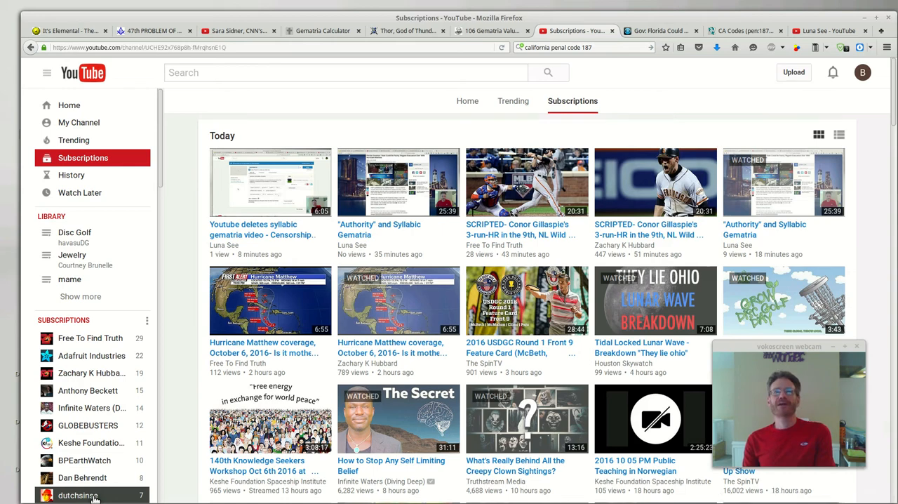
- Open the dutchsinse channel page from the sidebar Subscriptions list
left_click(78, 495)
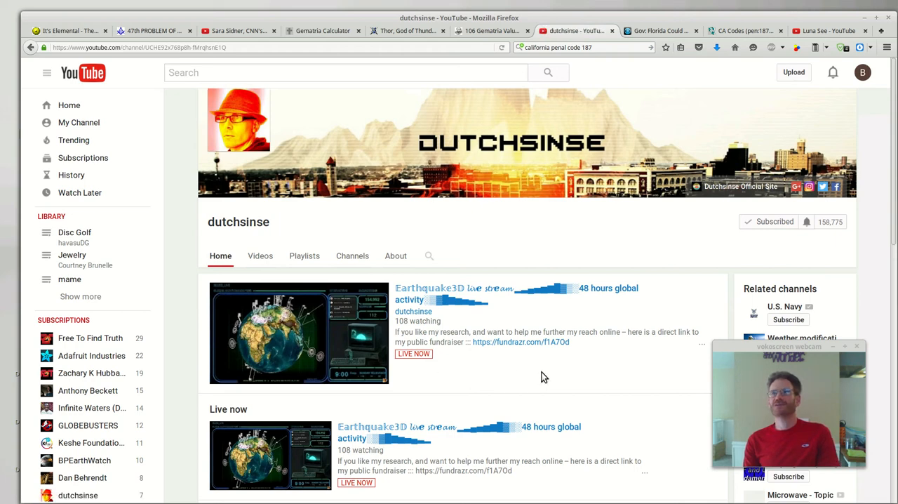
mouse_move(506, 283)
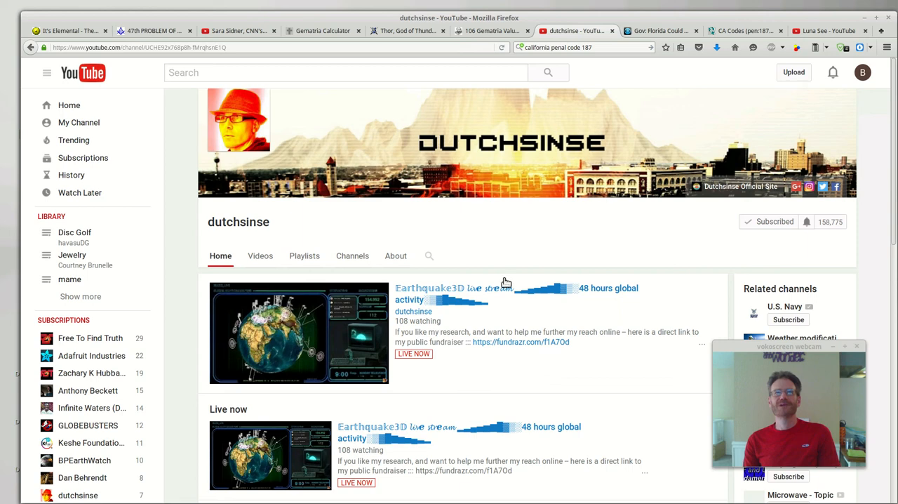
mouse_move(463, 227)
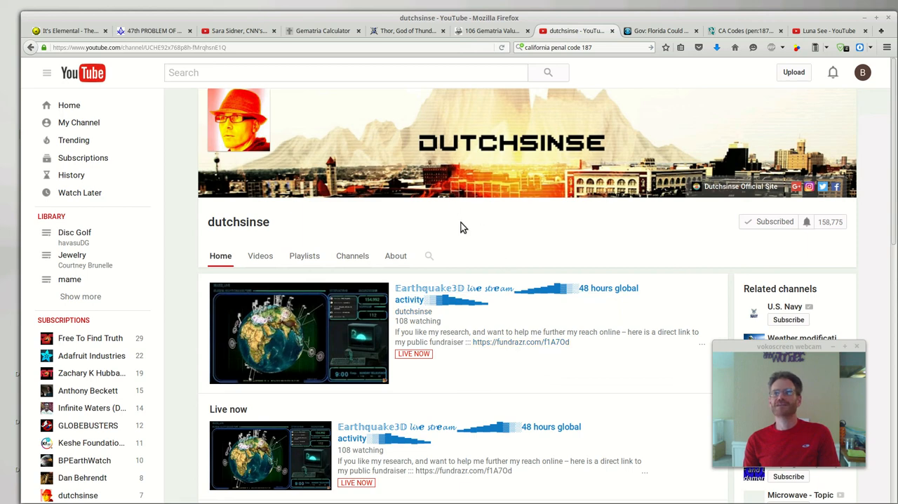